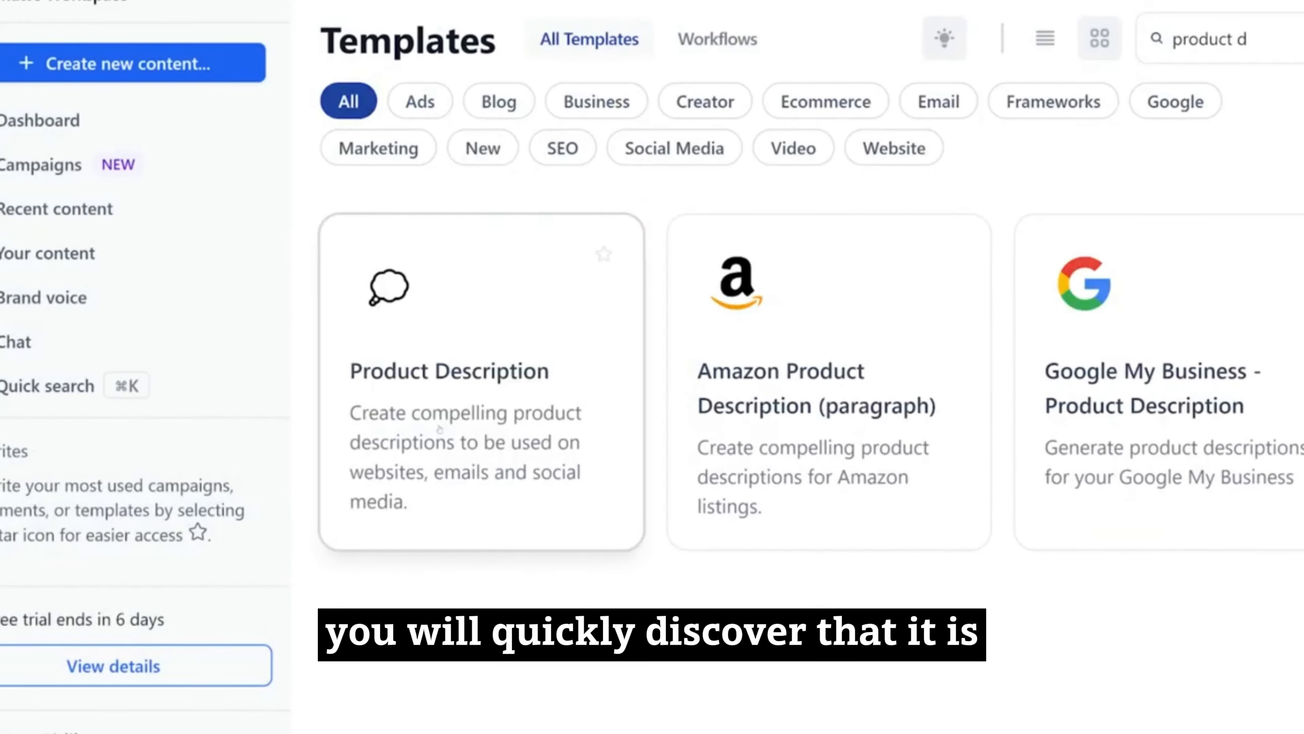
Review the Product Description template fields filled with the ProDrive Golf Ball Launcher details
left_click(481, 383)
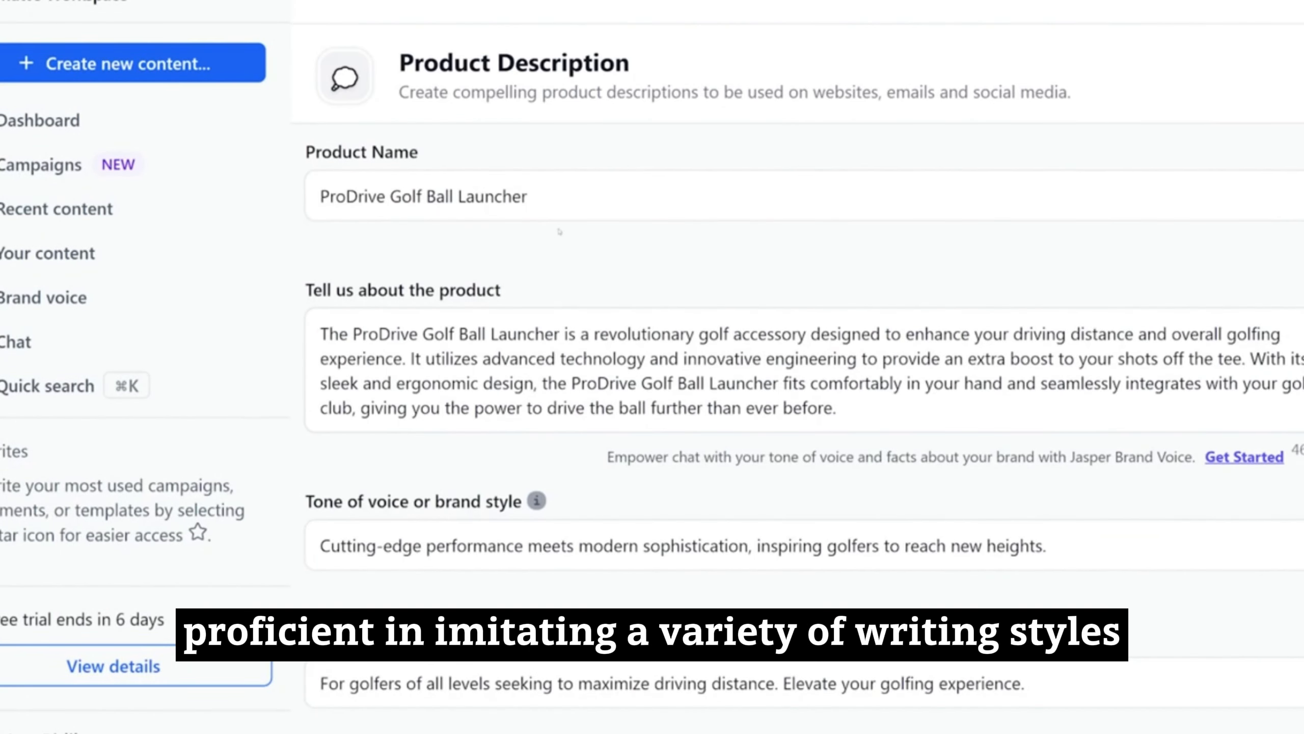
scroll("down", 3)
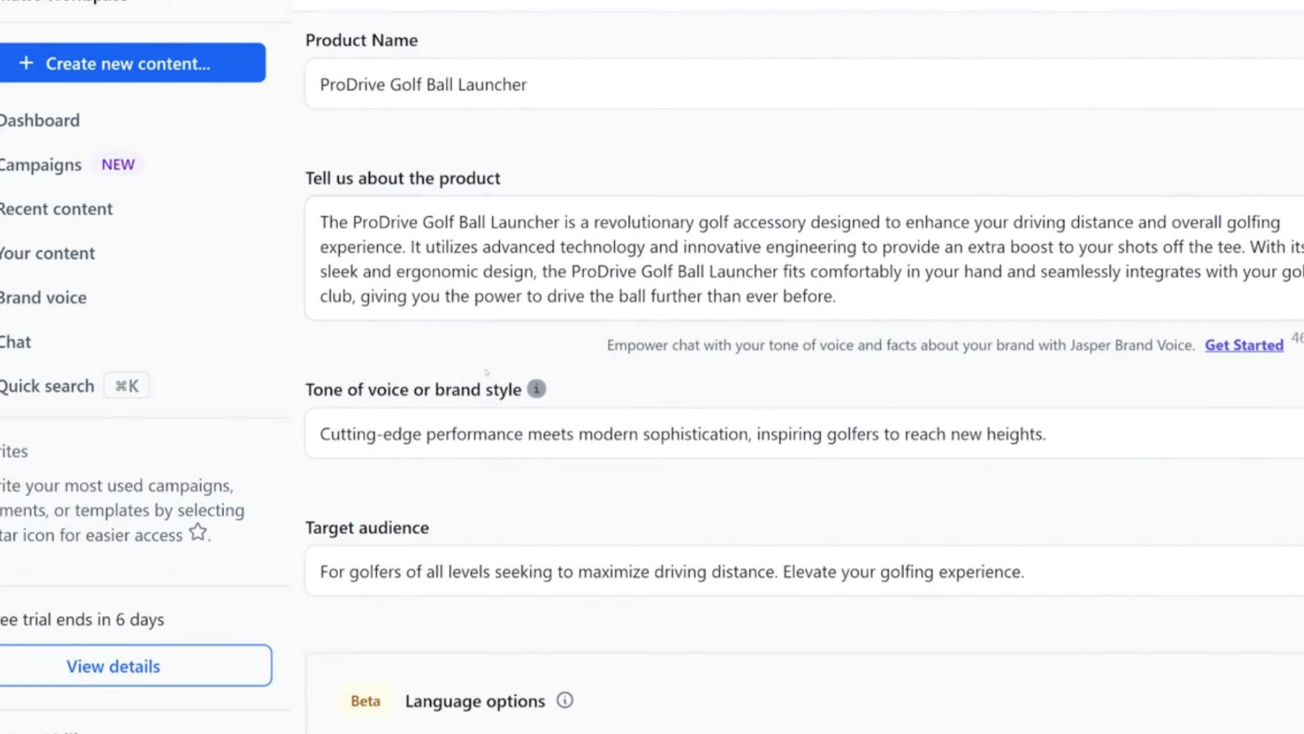
scroll("down", 3)
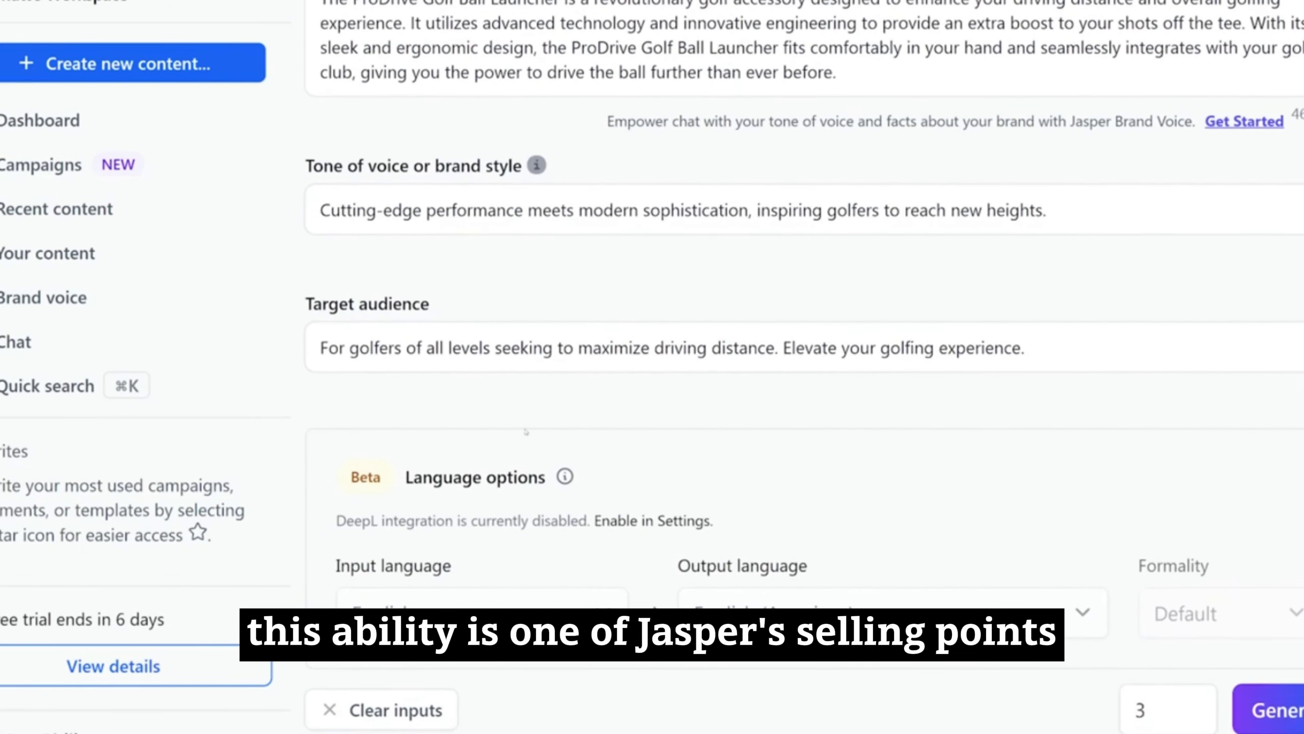
Return to the template list and load Tweet Machine with the launcher details and tone
left_click(132, 63)
type("t")
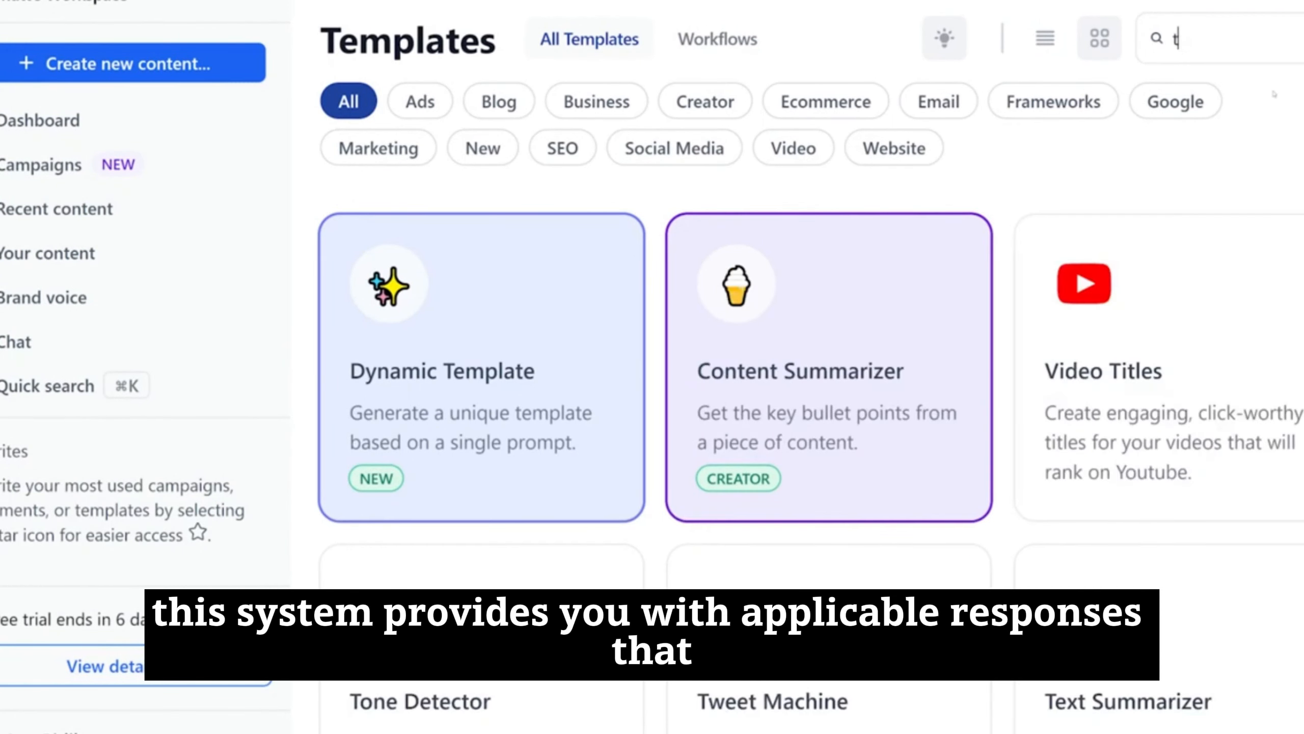
left_click(771, 701)
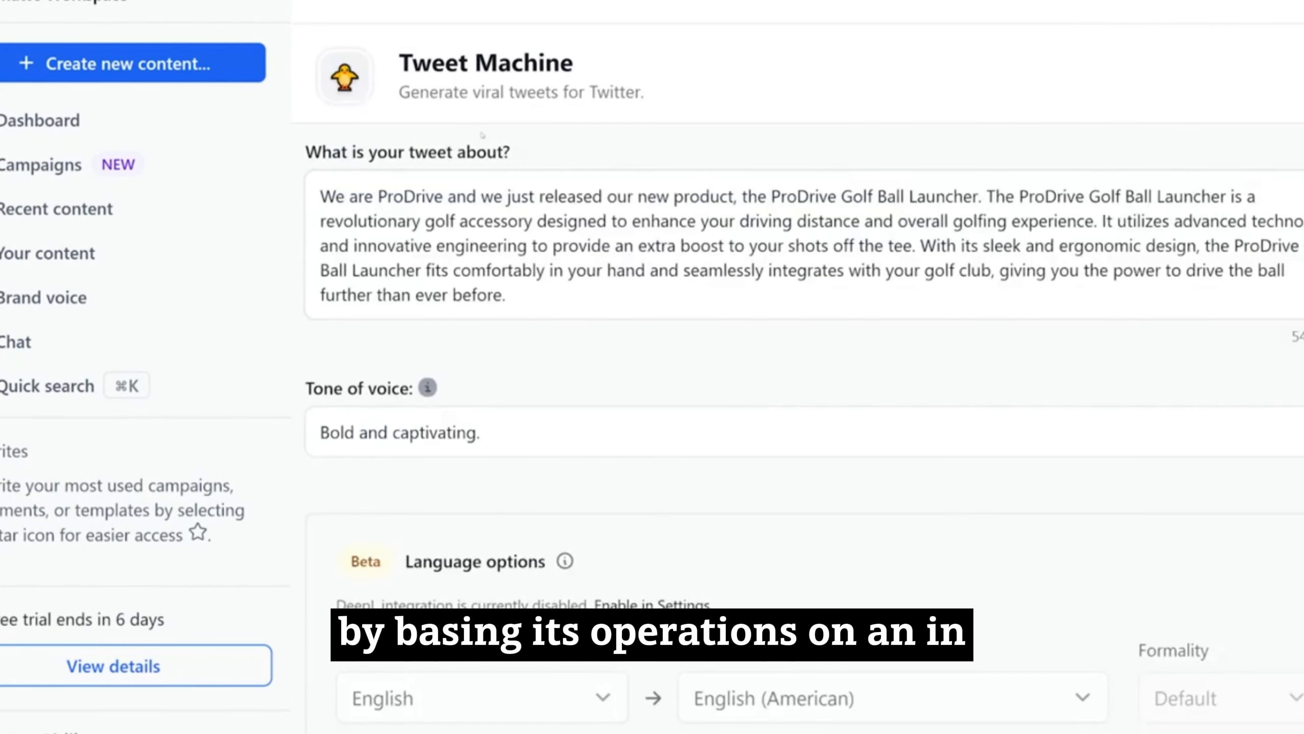
scroll("down", 3)
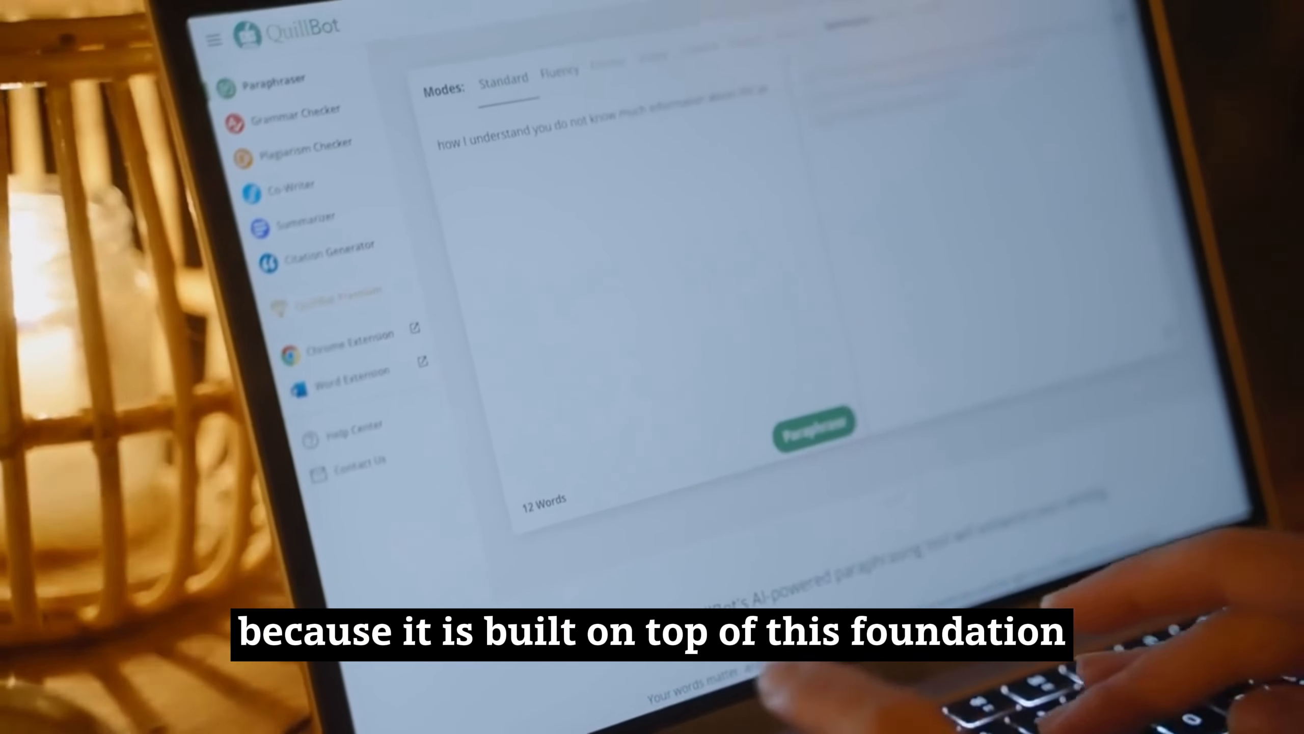
type("question")
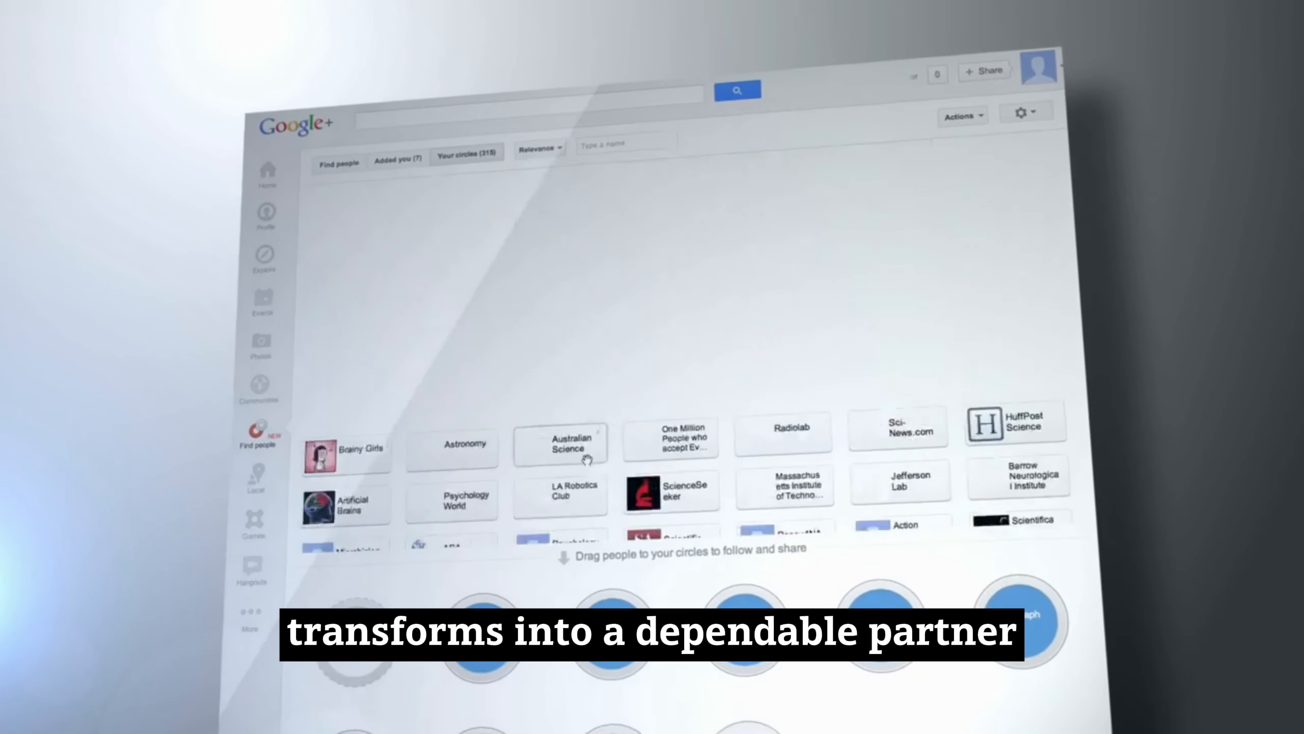
left_click(253, 154)
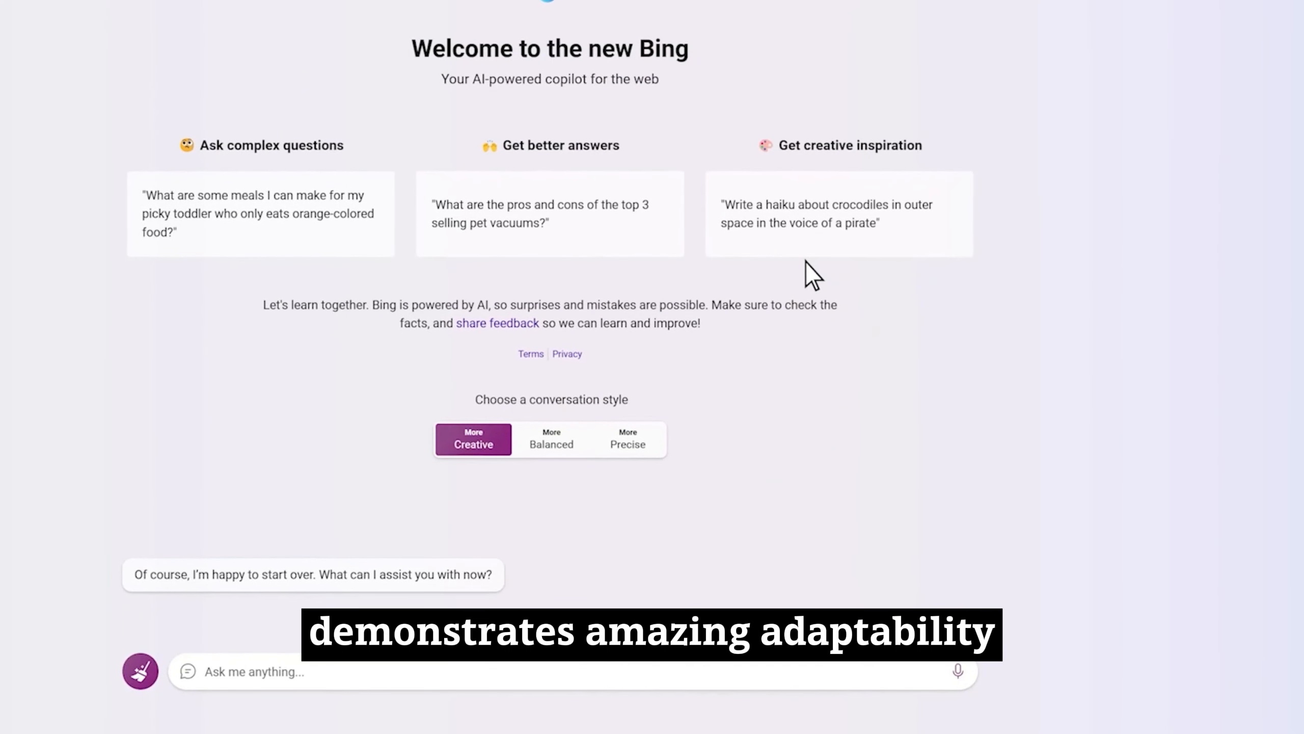
mouse_move(210, 693)
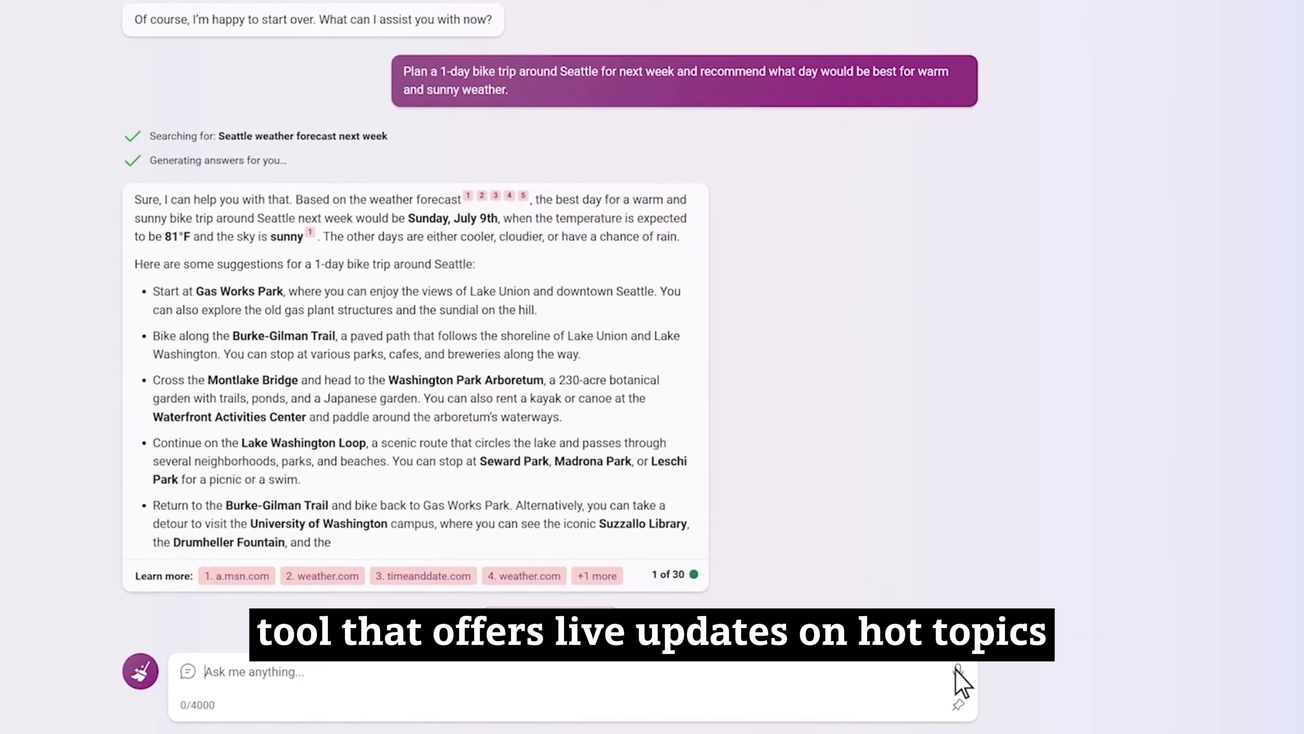
scroll("down", 3)
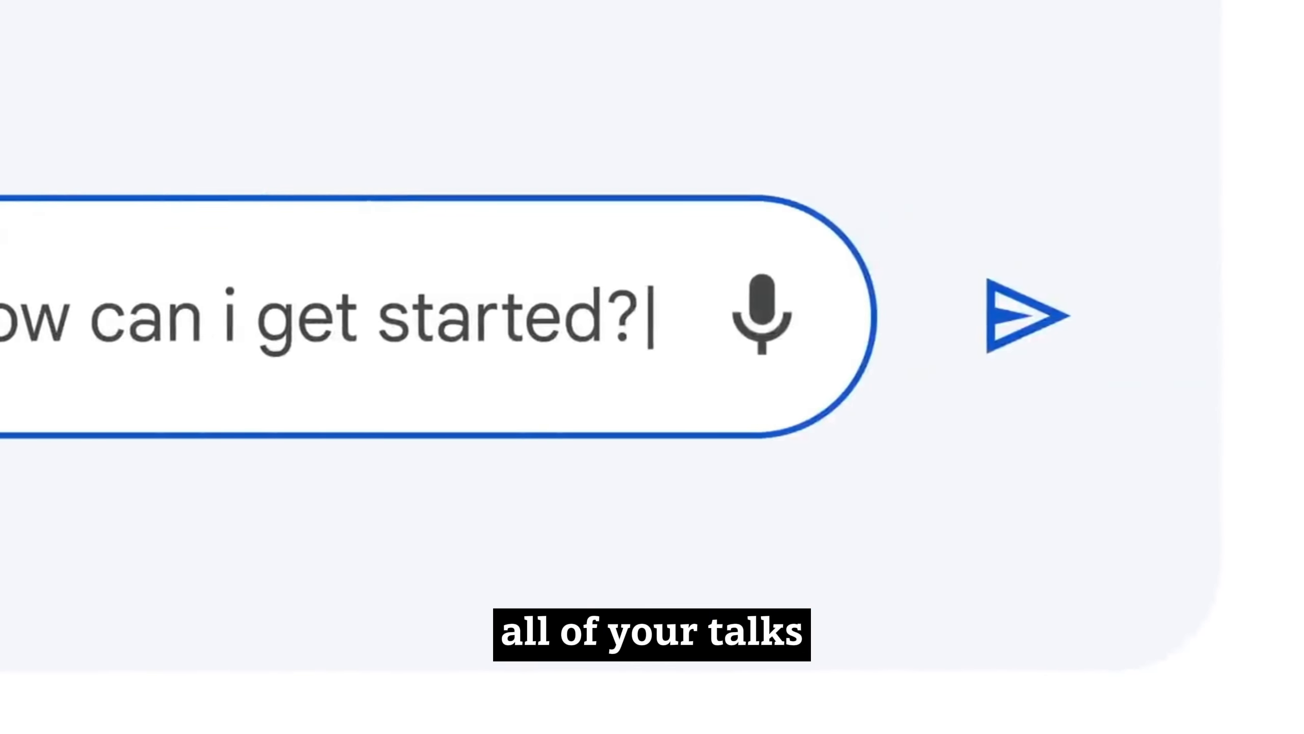
Send the question about how to start writing a novel and read Bard's brainstorming tips
left_click(1024, 316)
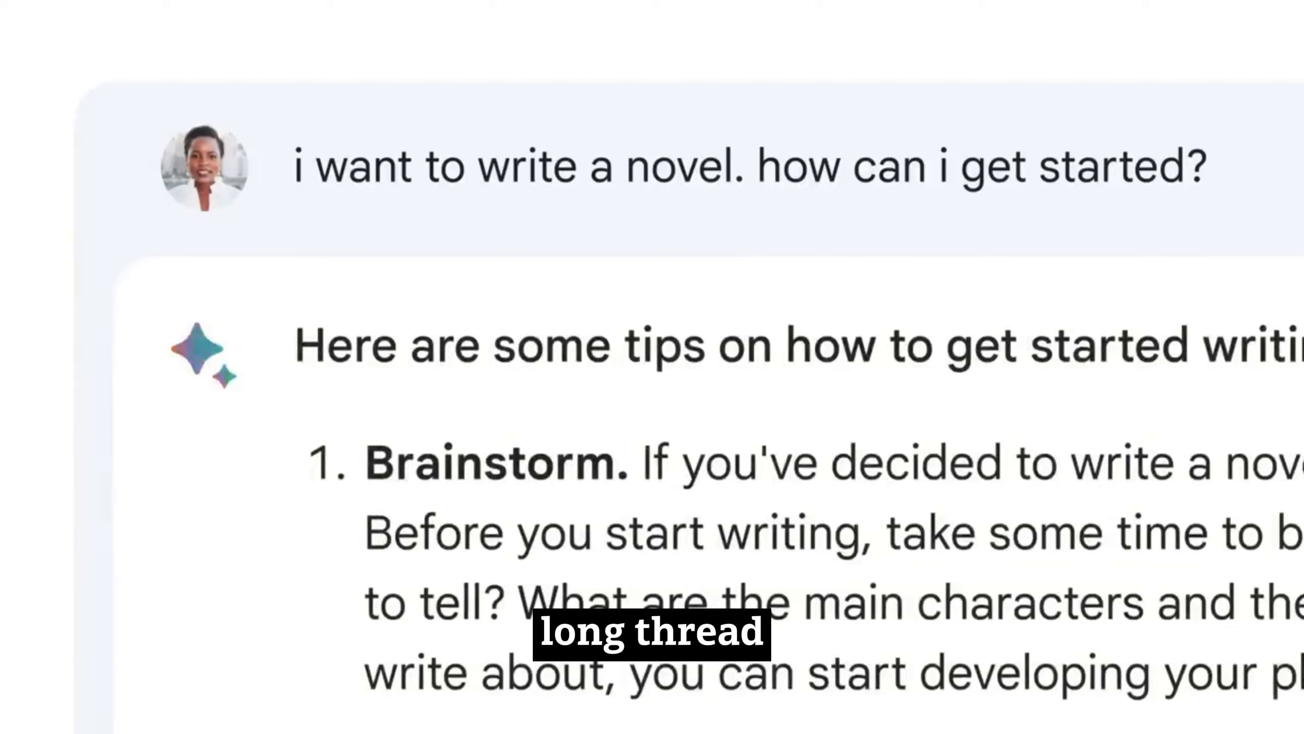
scroll("down", 3)
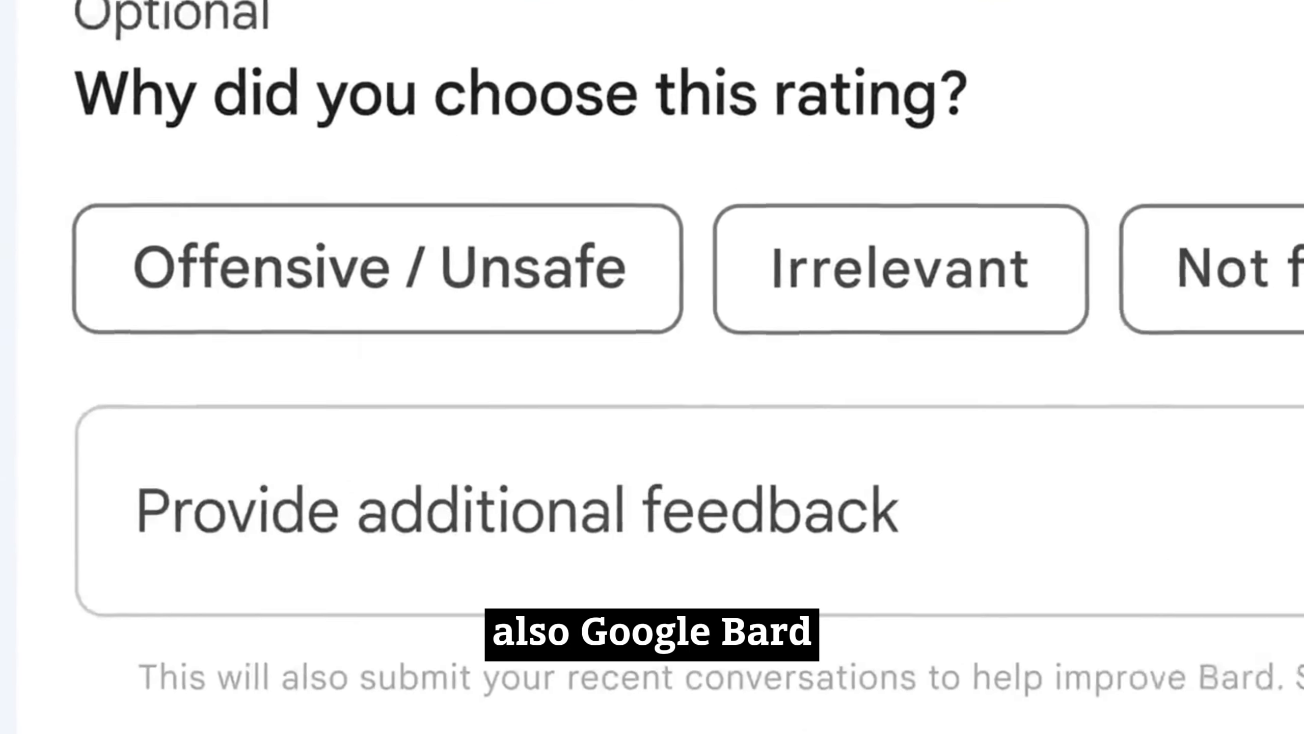
Send the follow-up 'wanted something more conc...' and read the reply below
type("wanted something more conc")
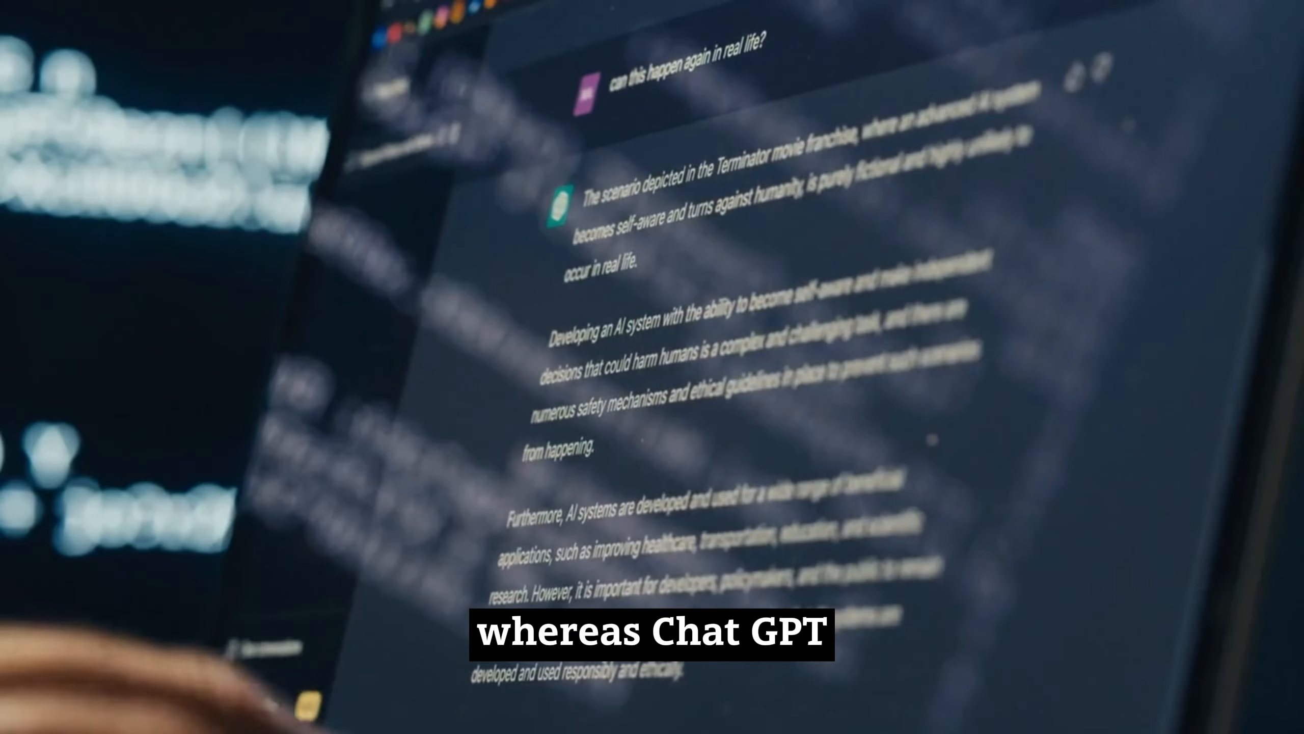
scroll("down", 3)
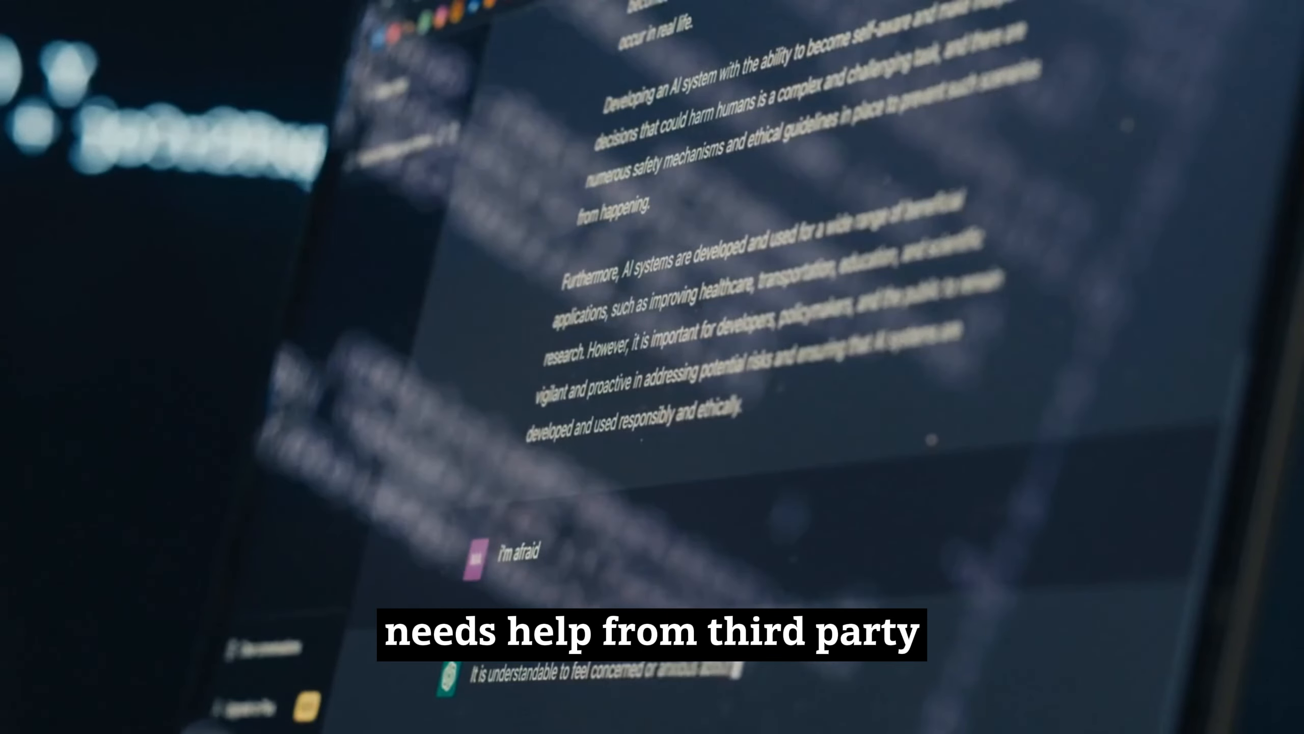